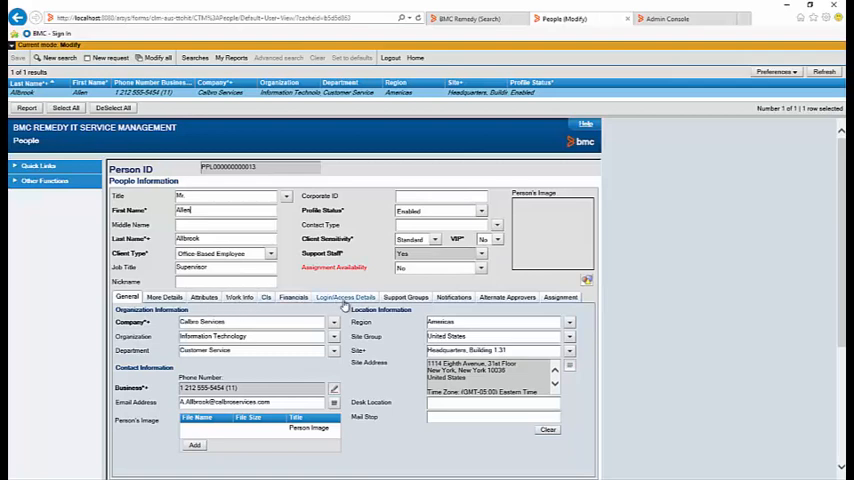
Review Allen's login and access details alongside his general person details on the People form.
left_click(344, 296)
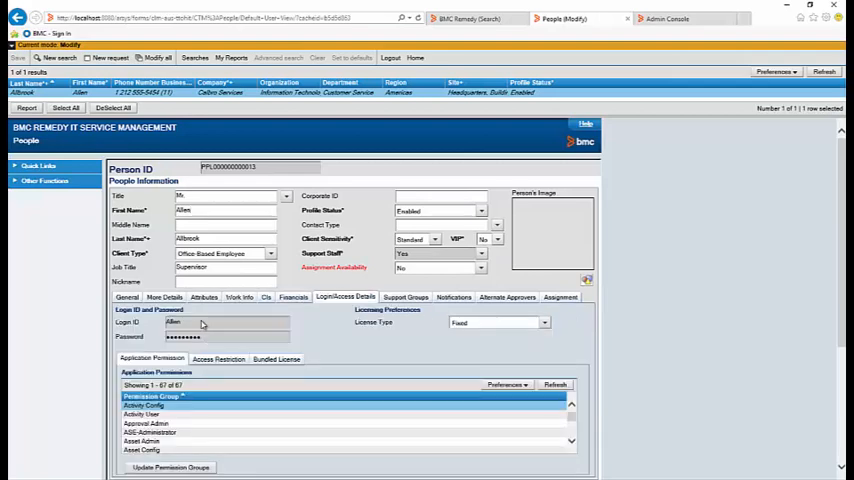
left_click(126, 296)
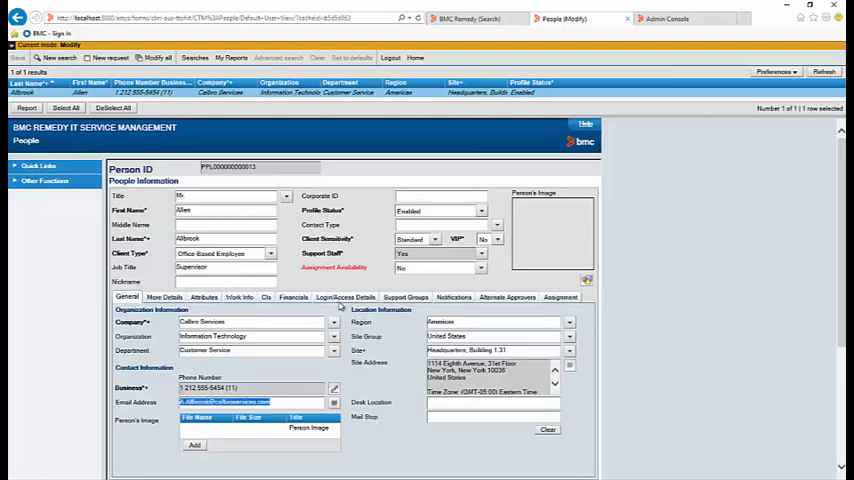
left_click(344, 296)
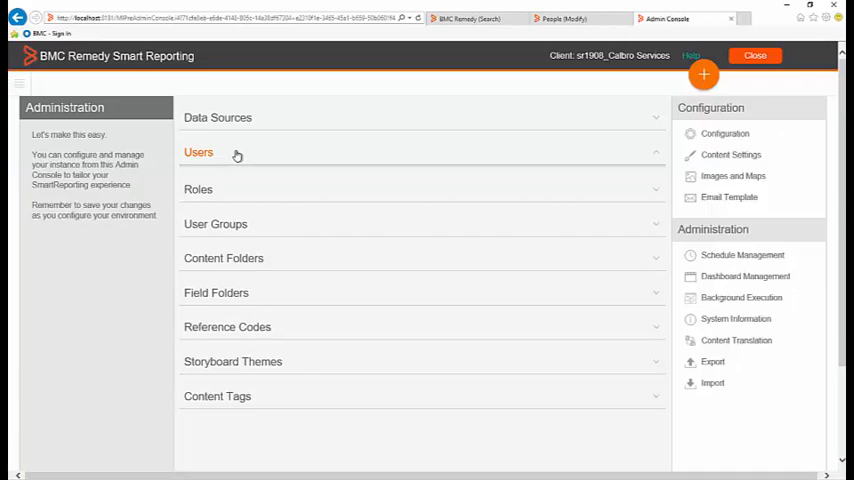
Check the Smart Reporting user list, then return to Allen's People record.
left_click(198, 152)
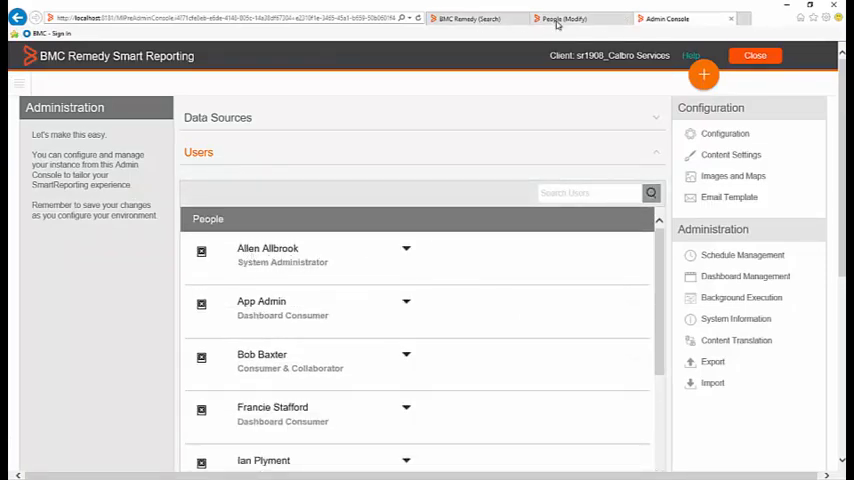
left_click(562, 18)
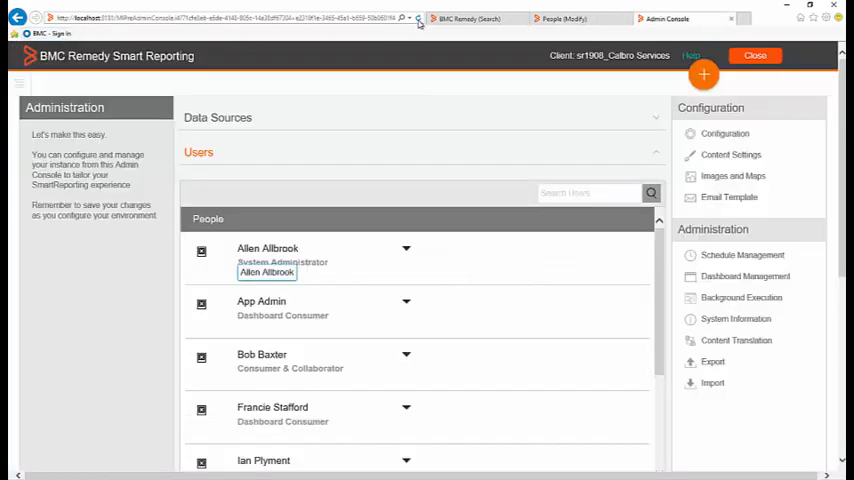
left_click(198, 152)
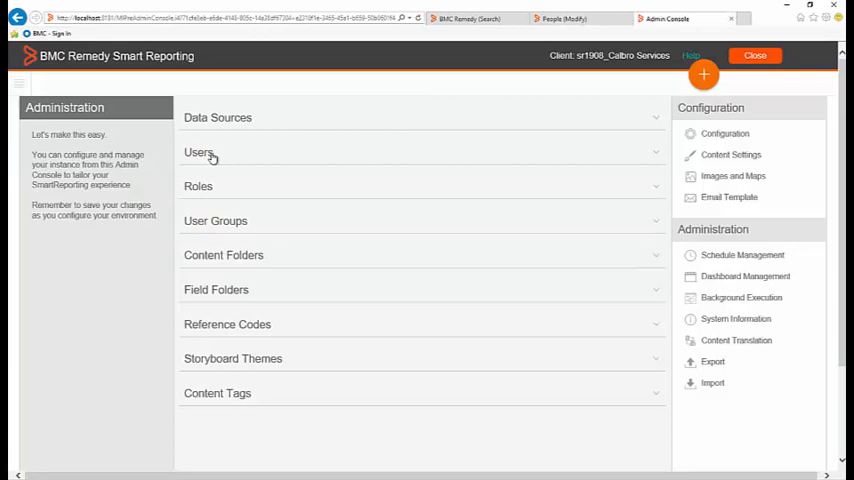
left_click(198, 152)
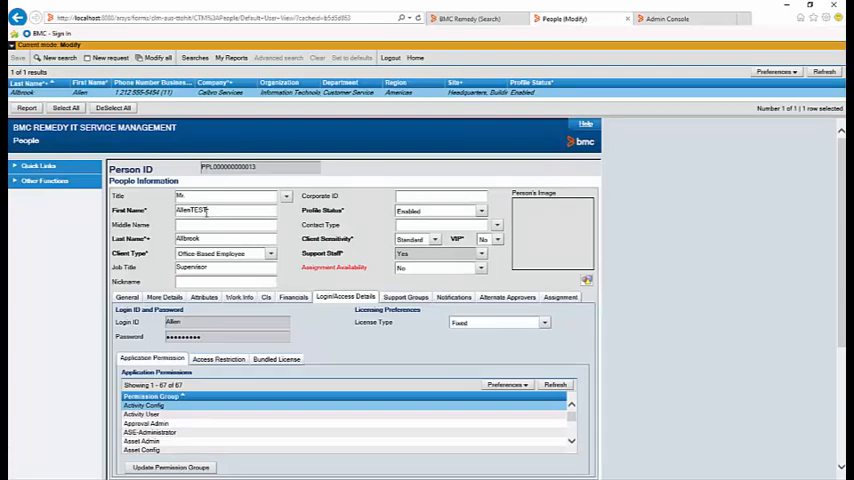
Replace Allen's first name with 'Video' on the People form.
double_click(198, 210)
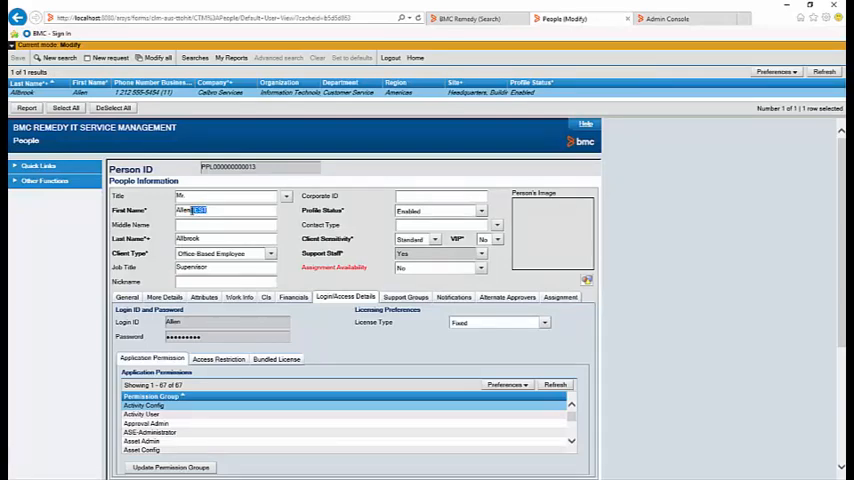
type("Video")
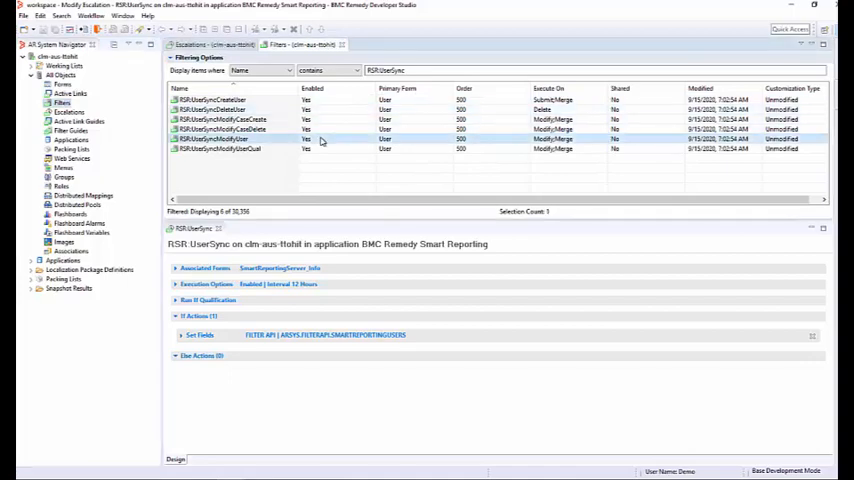
Filter the Escalations list so only the RSR:UserSync escalation is shown.
right_click(216, 140)
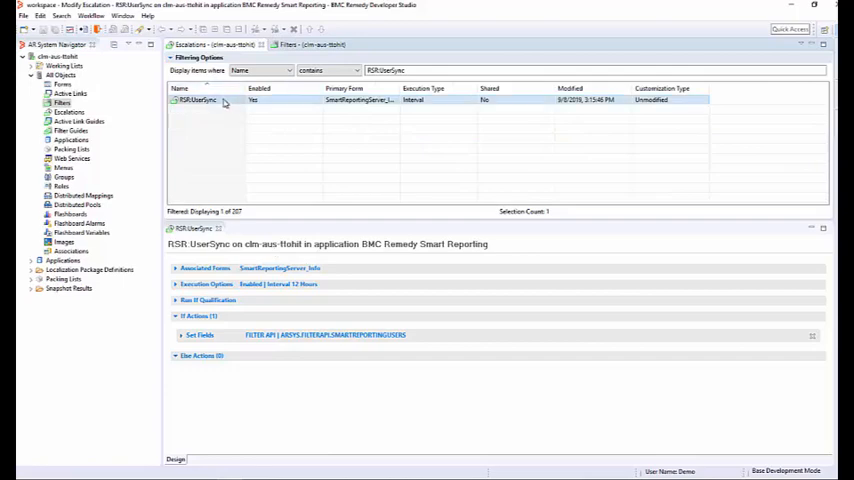
Bring up the context menu of actions for the RSR:UserSync escalation.
right_click(196, 100)
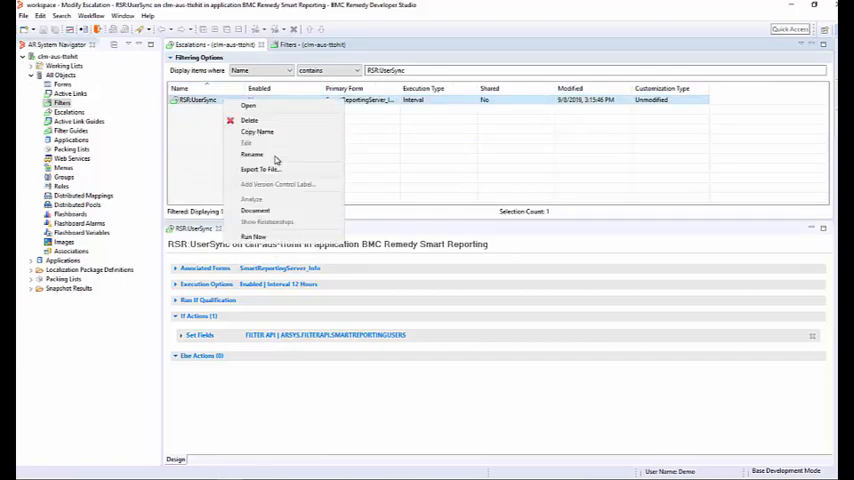